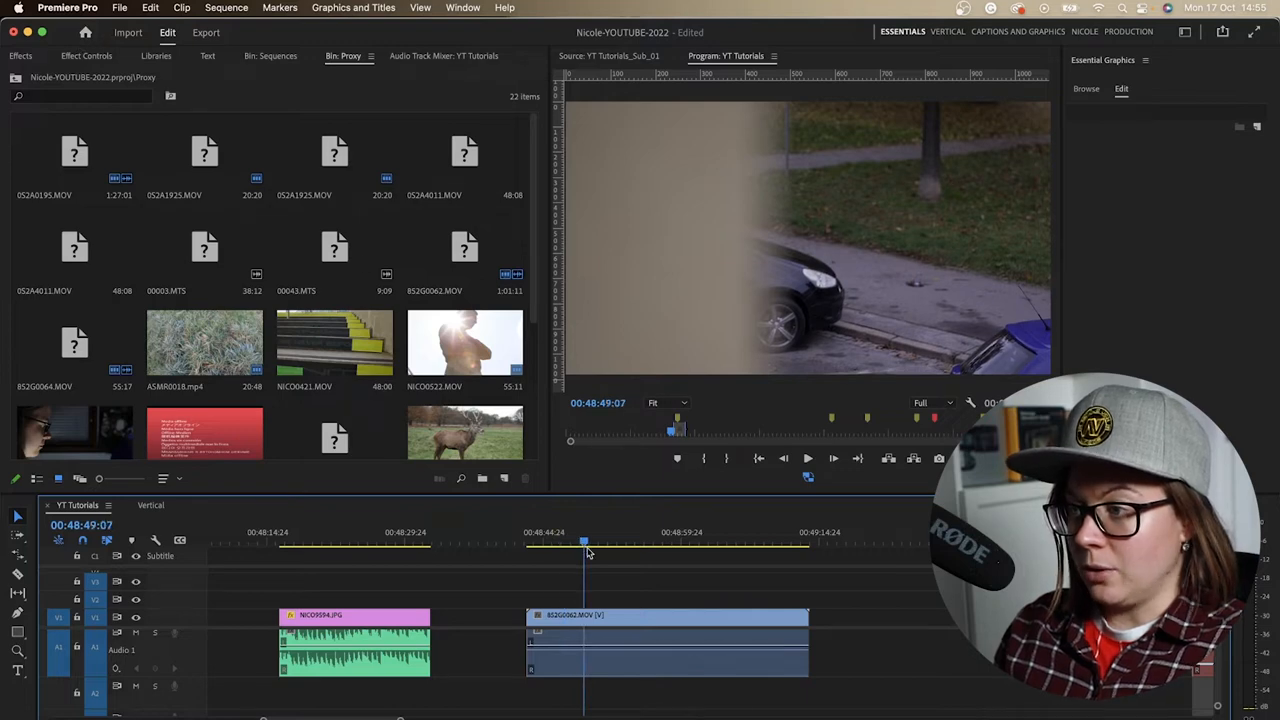
- Scrub the B52G0062.MOV clip forward to where the woman in the red coat appears
drag(583, 548, 702, 548)
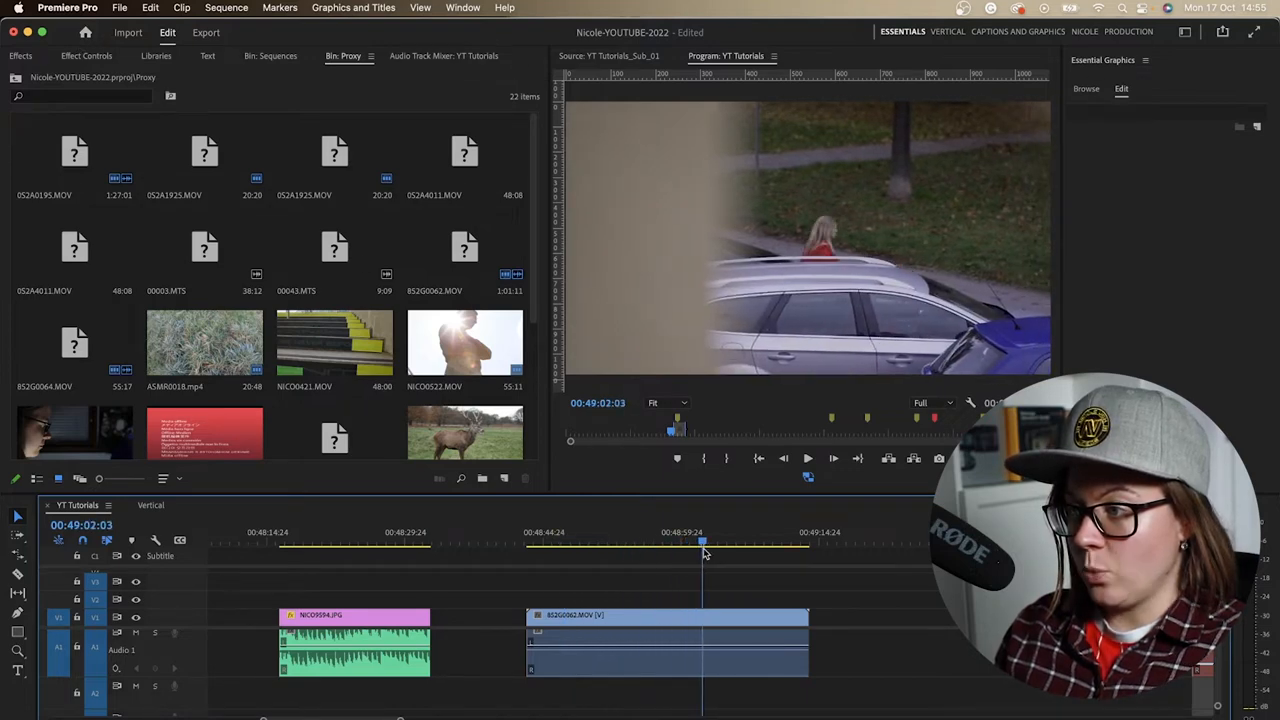
drag(703, 545, 725, 545)
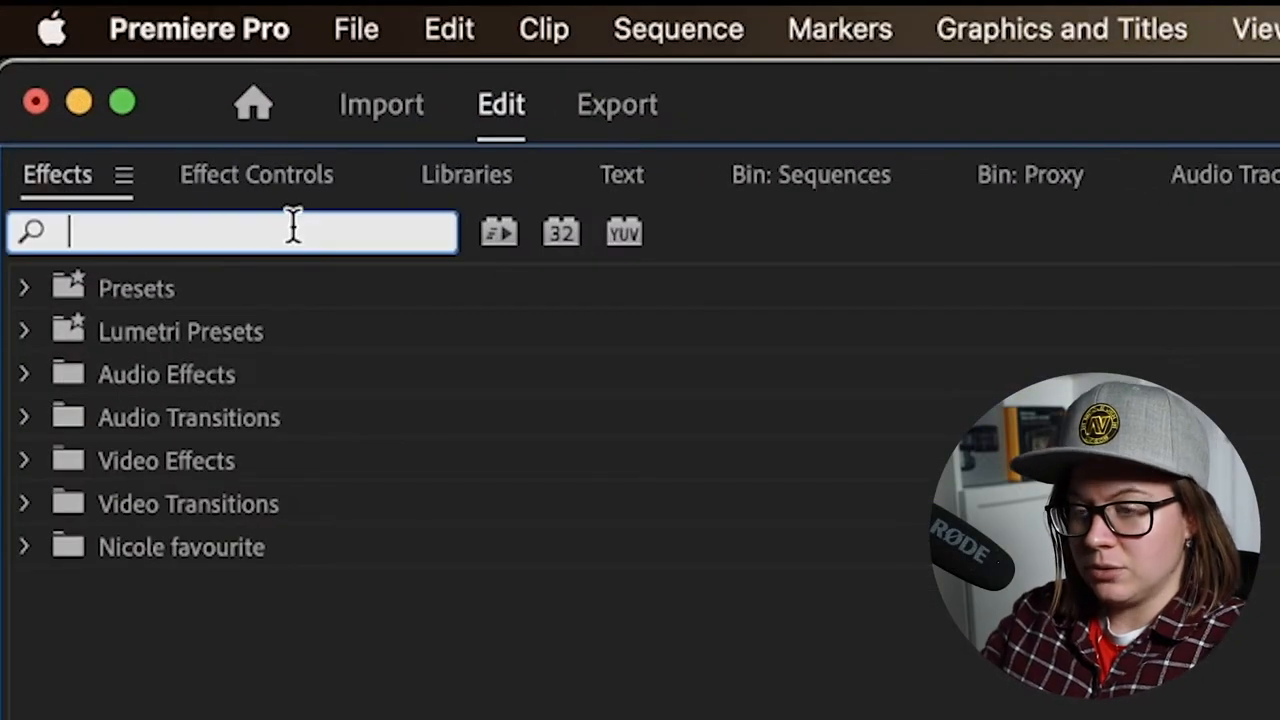
- Search 'color', apply Color Pass to the car clip, and view its Effect Controls
text(color)
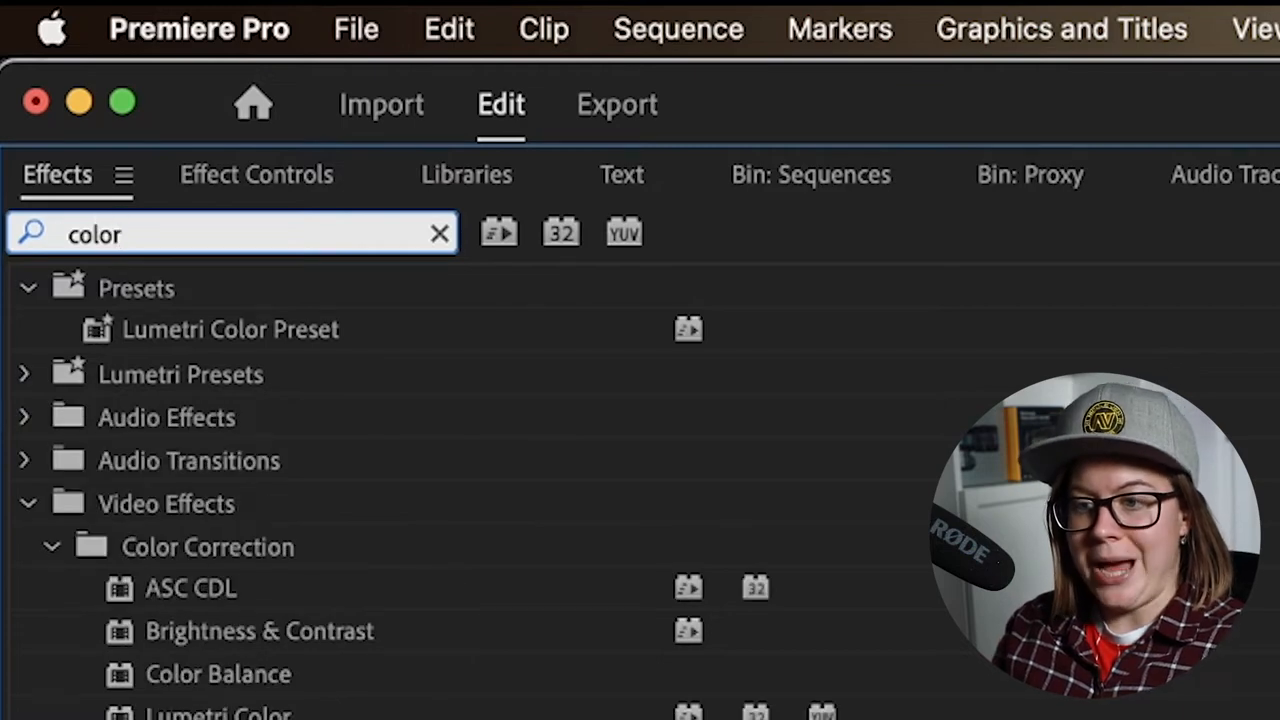
scroll(down, 3)
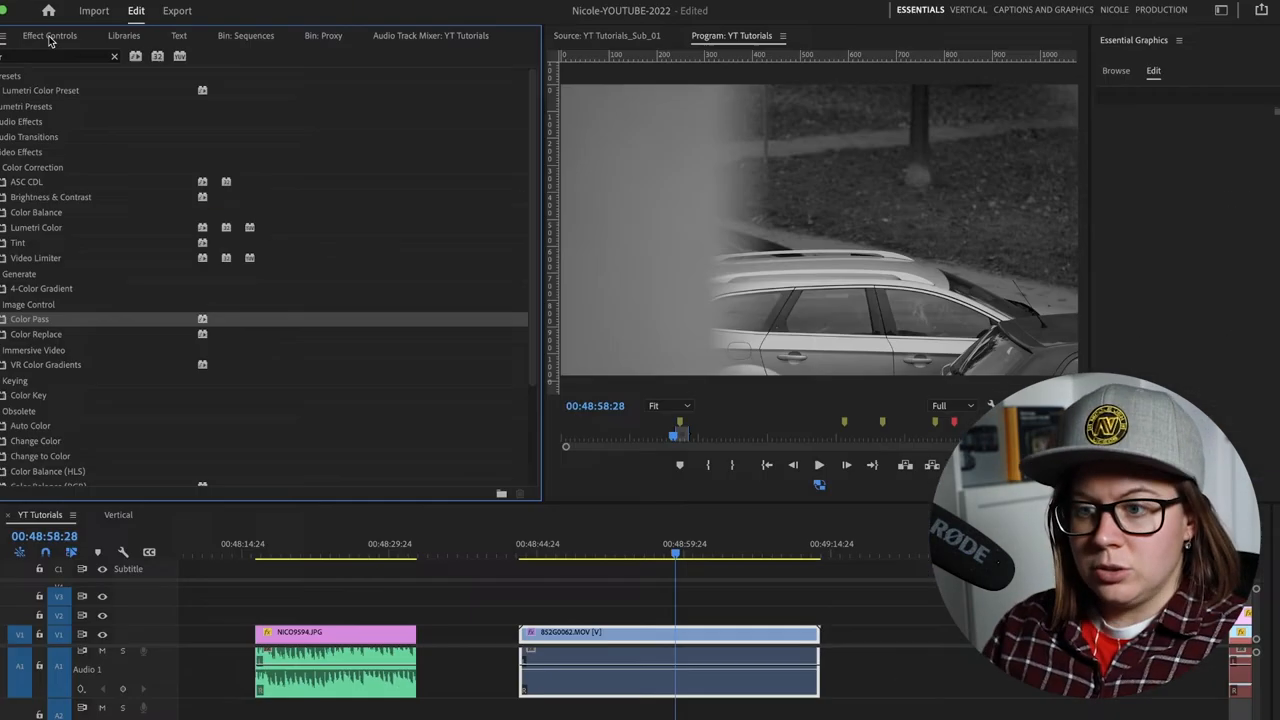
click(49, 35)
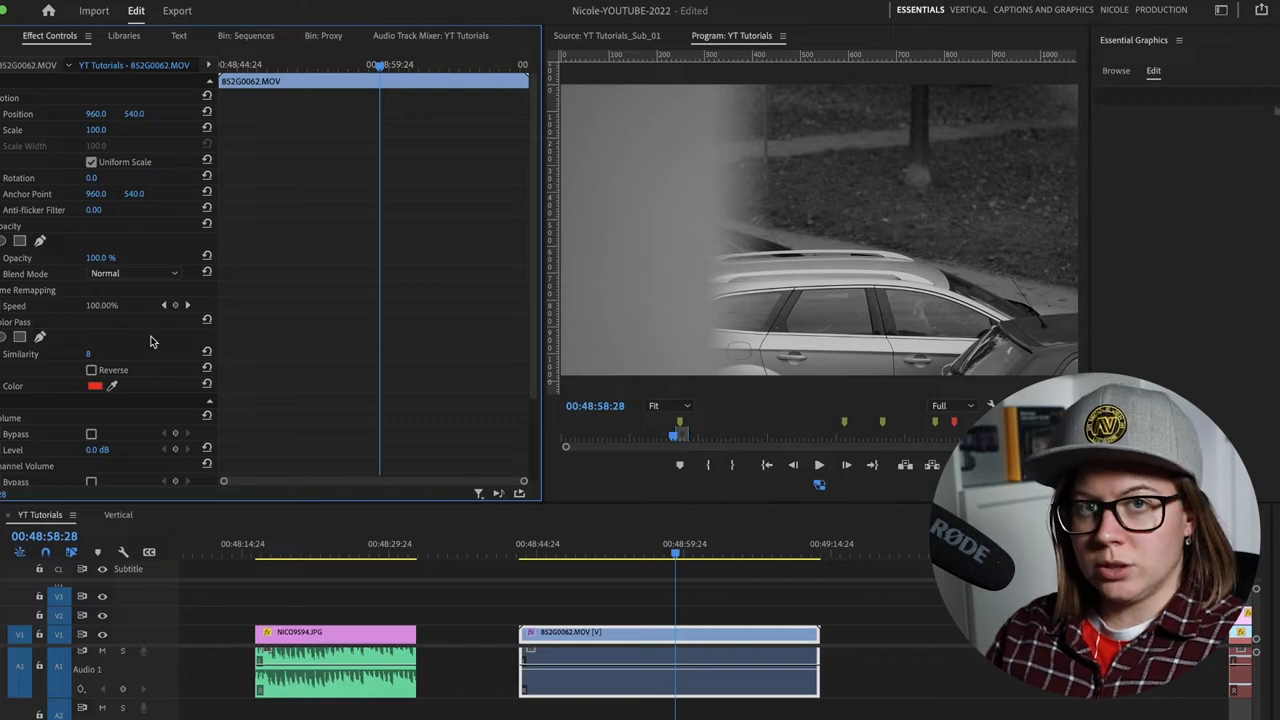